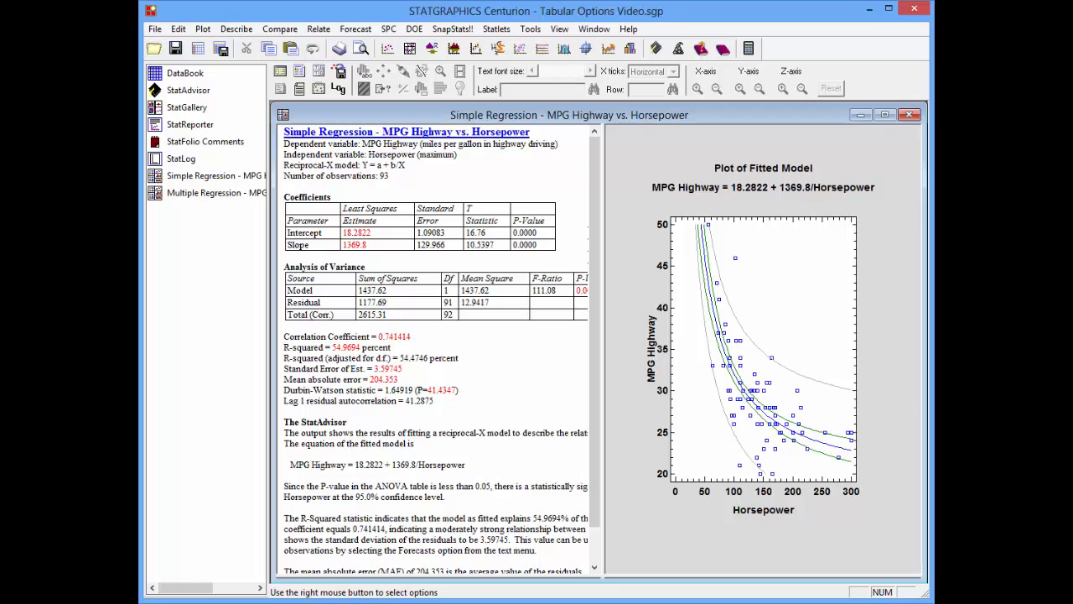
mouse_move(530, 176)
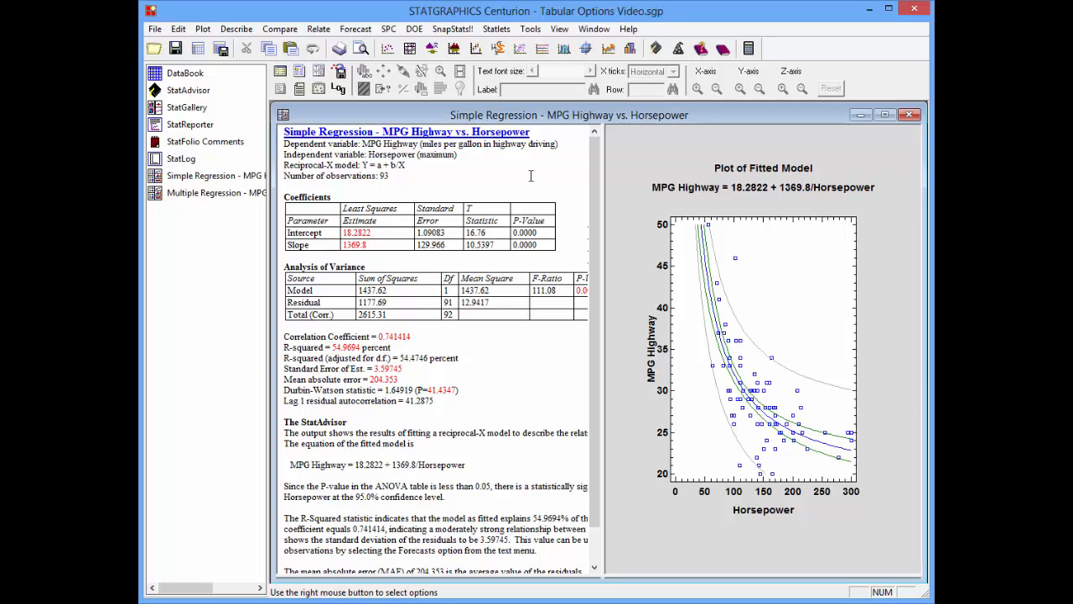
mouse_move(622, 169)
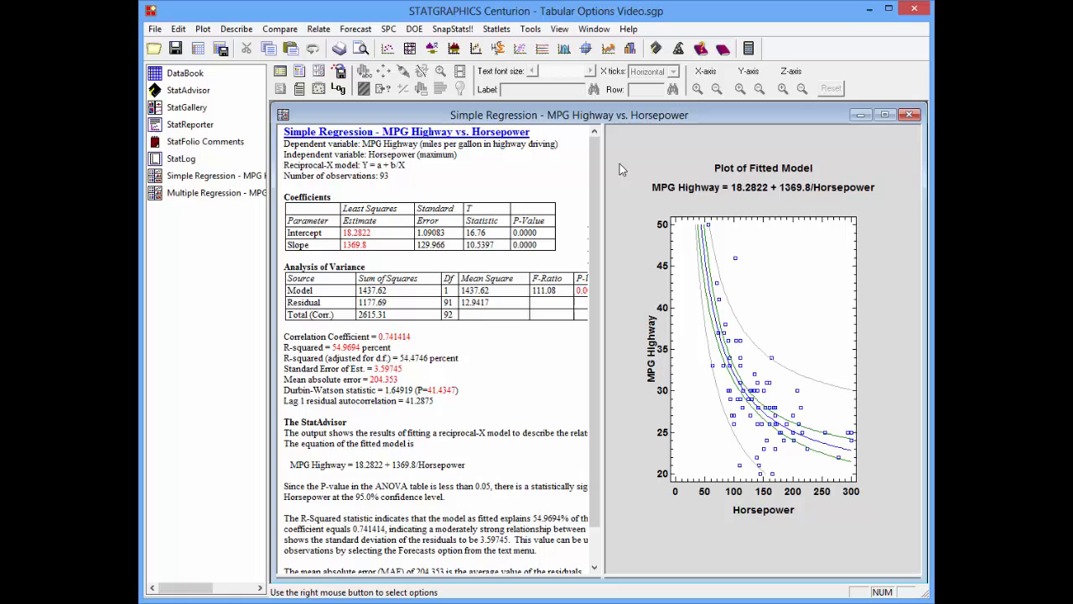
mouse_move(601, 163)
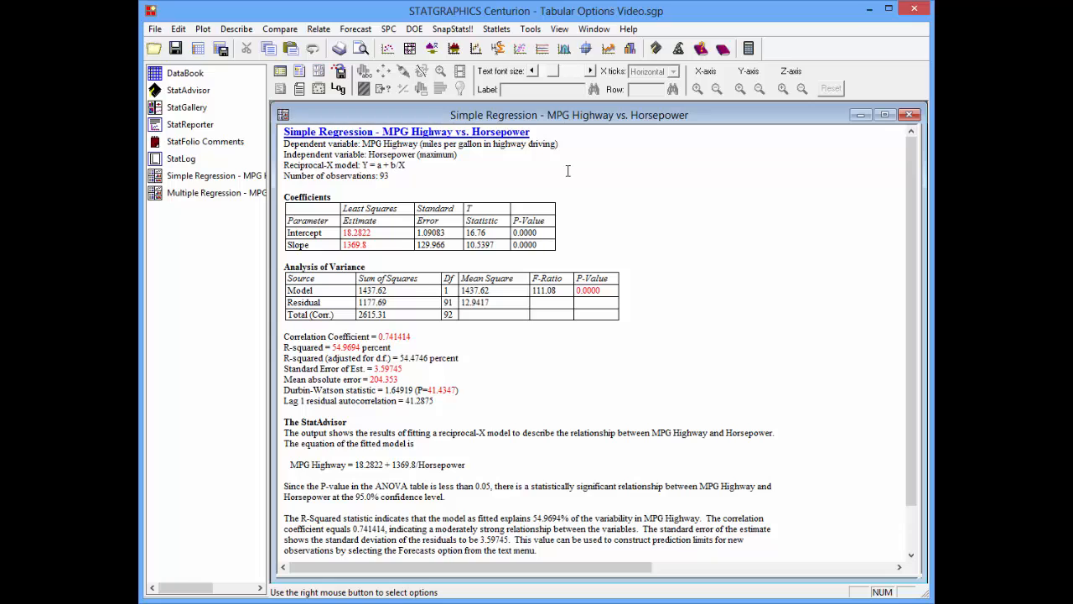
Step: Bring up Tabular Options for the regression Analysis Summary and move the dialog beside the tables
right_click(567, 171)
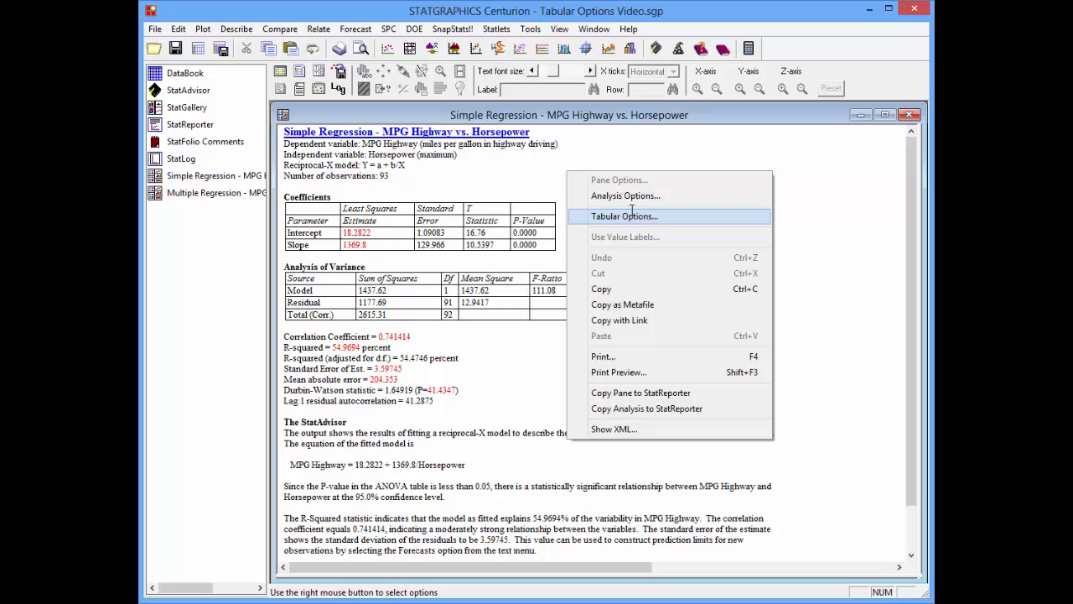
click(623, 217)
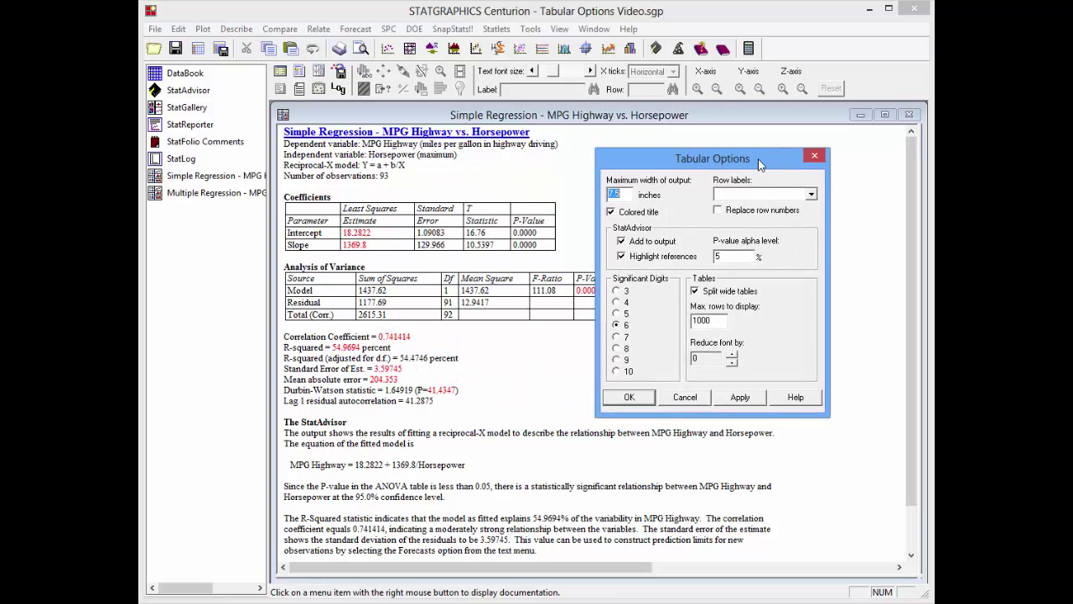
drag(713, 157, 765, 141)
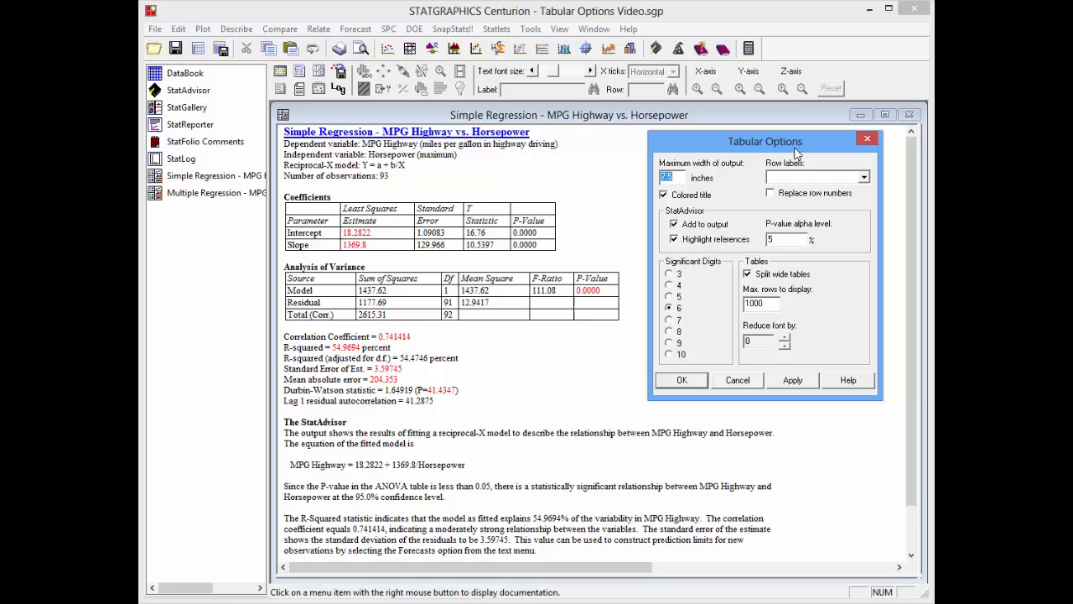
mouse_move(700, 270)
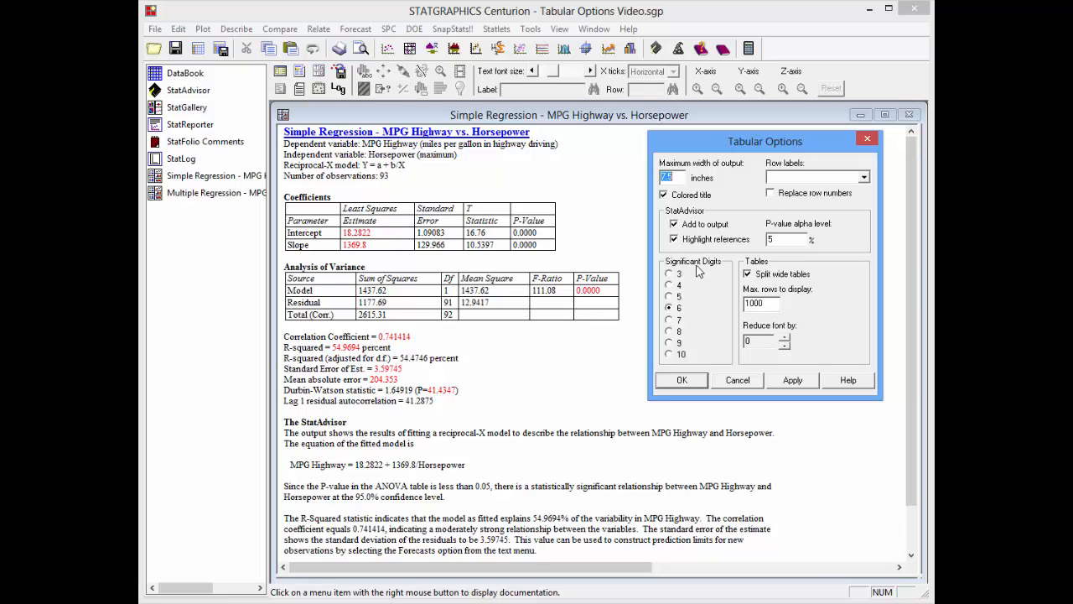
mouse_move(698, 312)
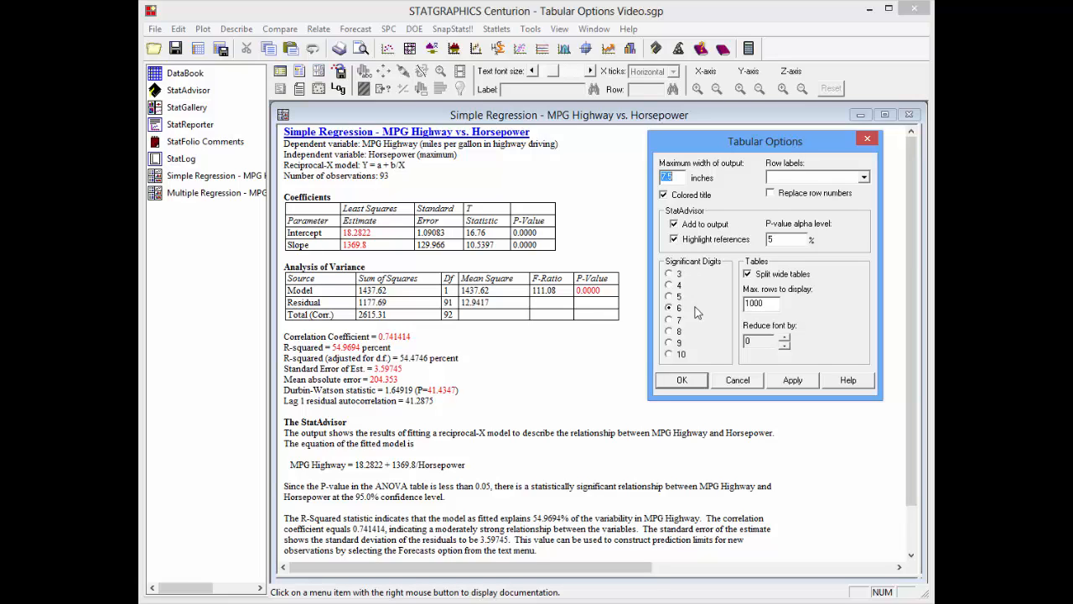
mouse_move(679, 317)
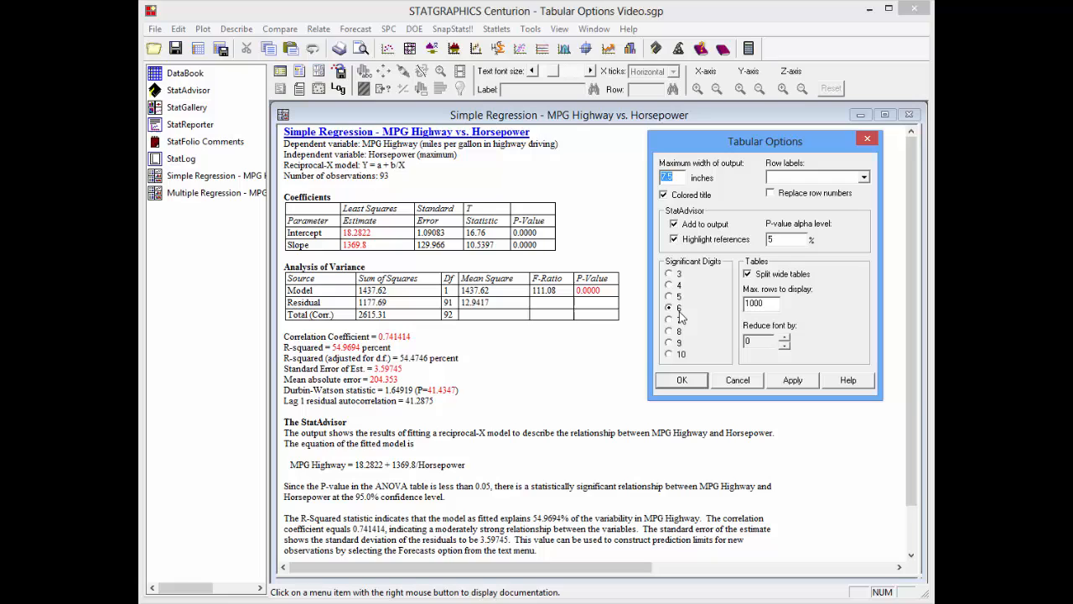
Step: Show the regression output with 8 significant digits (intercept 18.282229, slope 1369.8013)
click(671, 332)
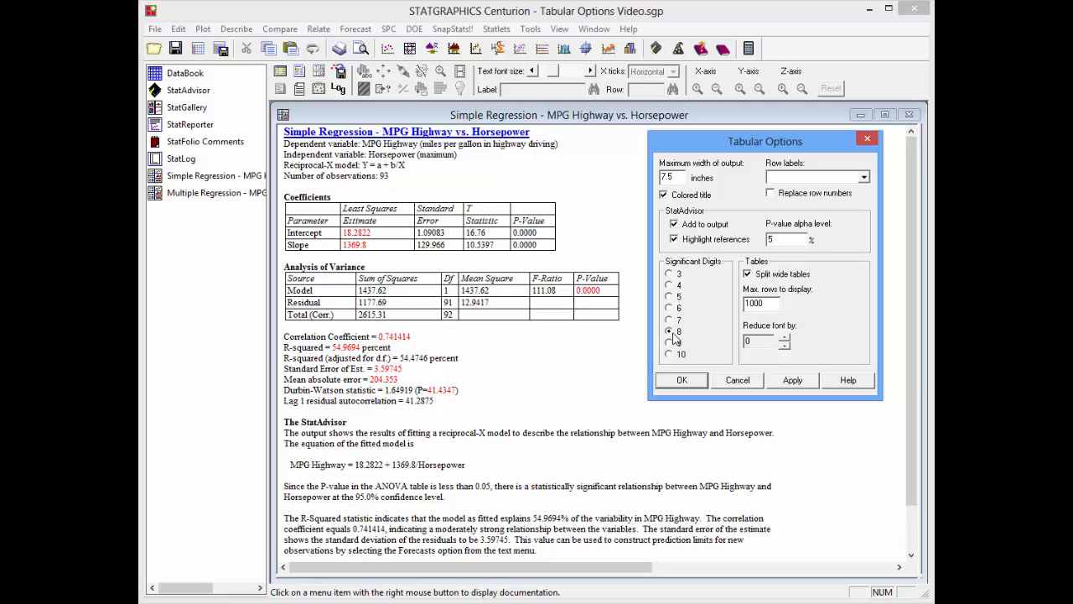
click(793, 379)
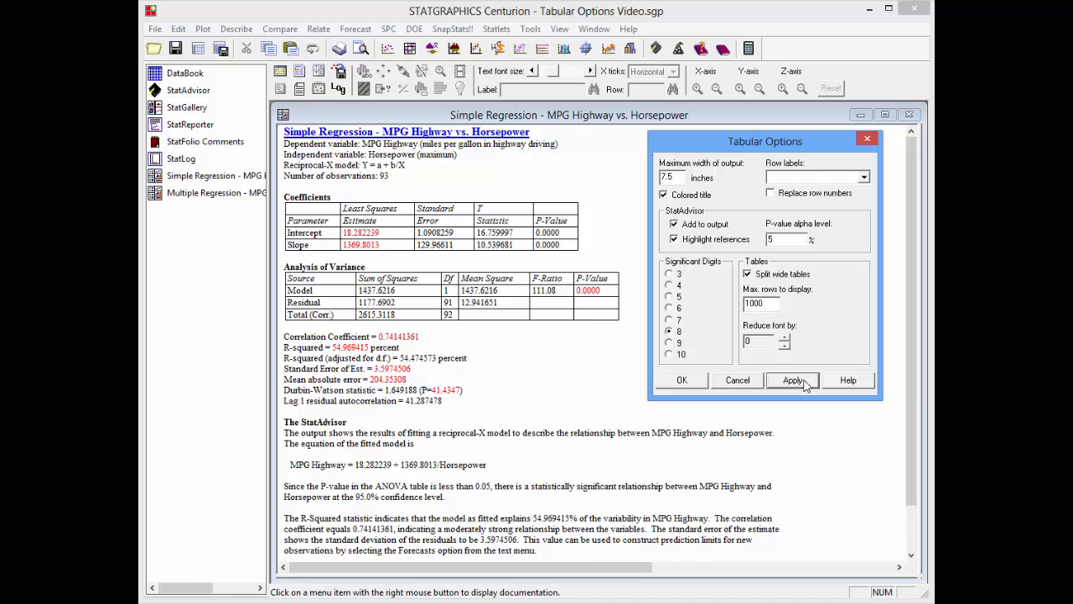
mouse_move(790, 357)
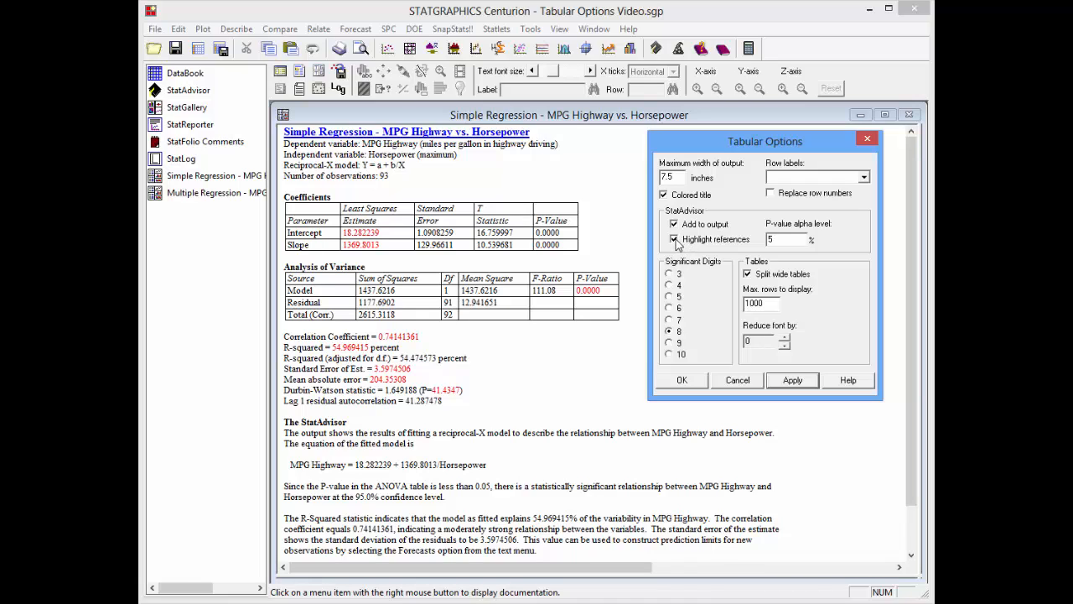
Step: Turn off highlighting of significant values and apply a 1% P-value alpha level
click(674, 238)
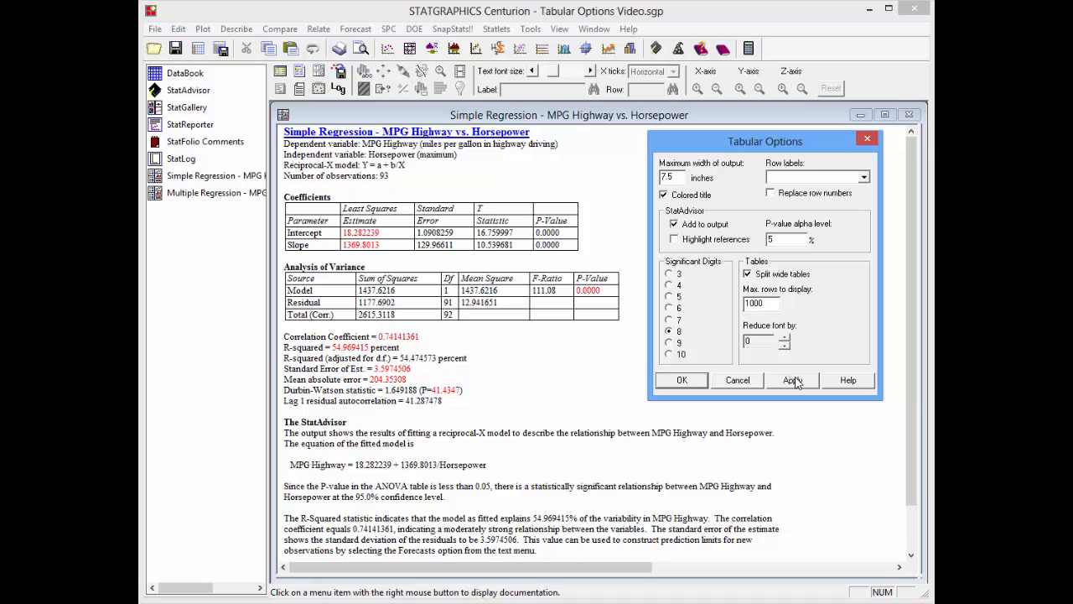
click(791, 379)
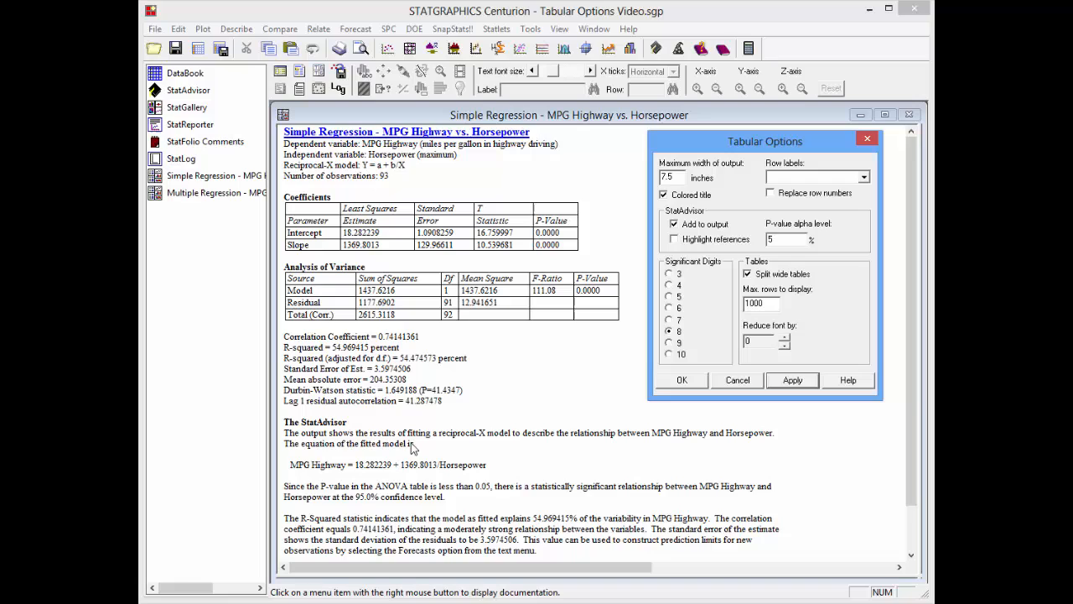
mouse_move(513, 491)
text(1)
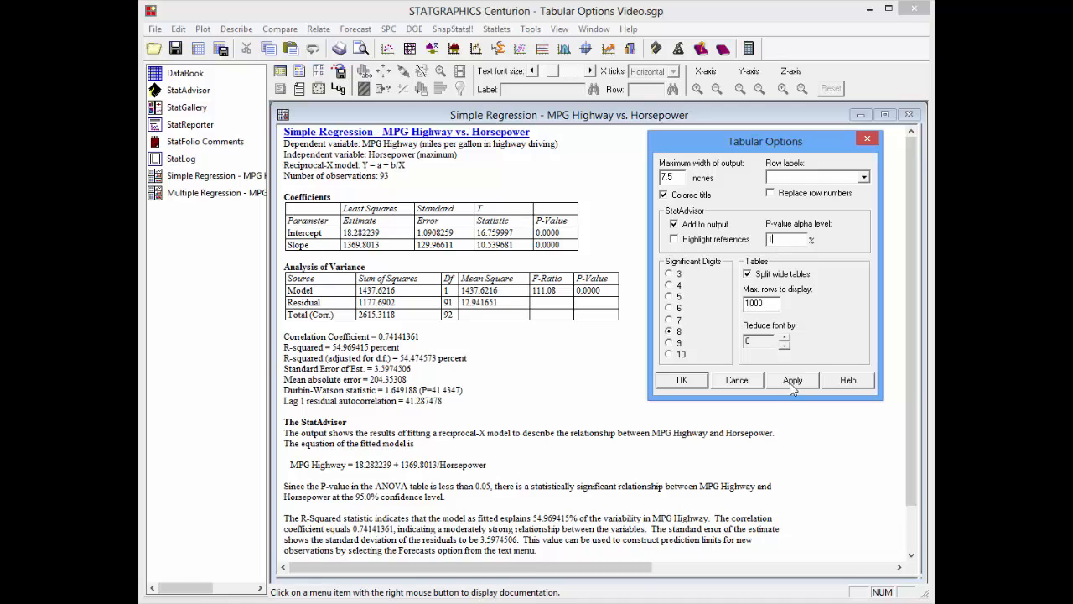
click(792, 379)
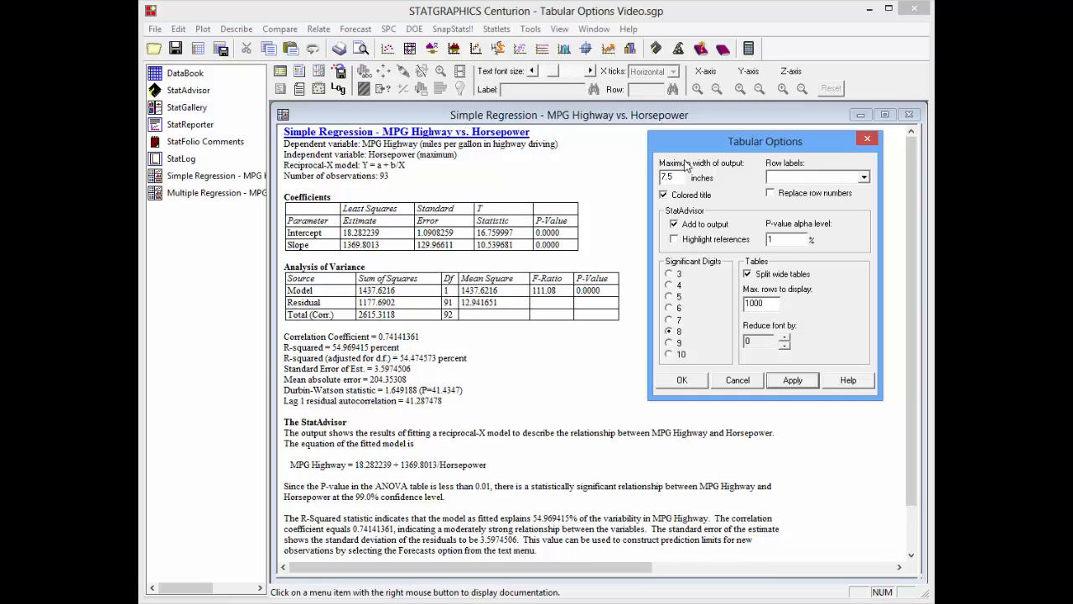
Step: Set a 6-inch maximum output width, confirm the settings, and move to the Multiple Regression analysis
triple_click(671, 178)
text(6)
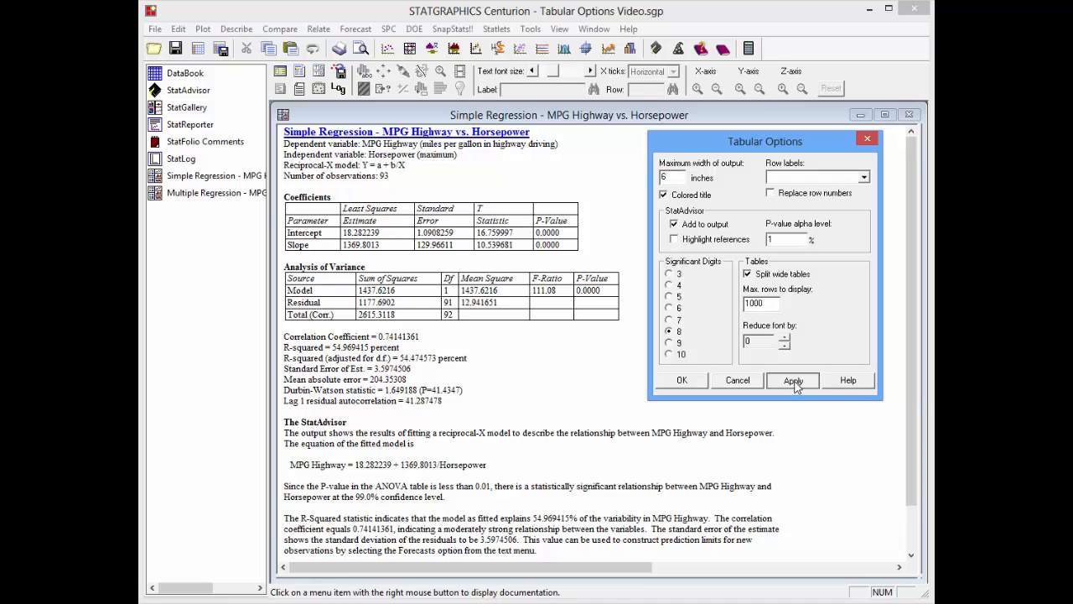
click(792, 379)
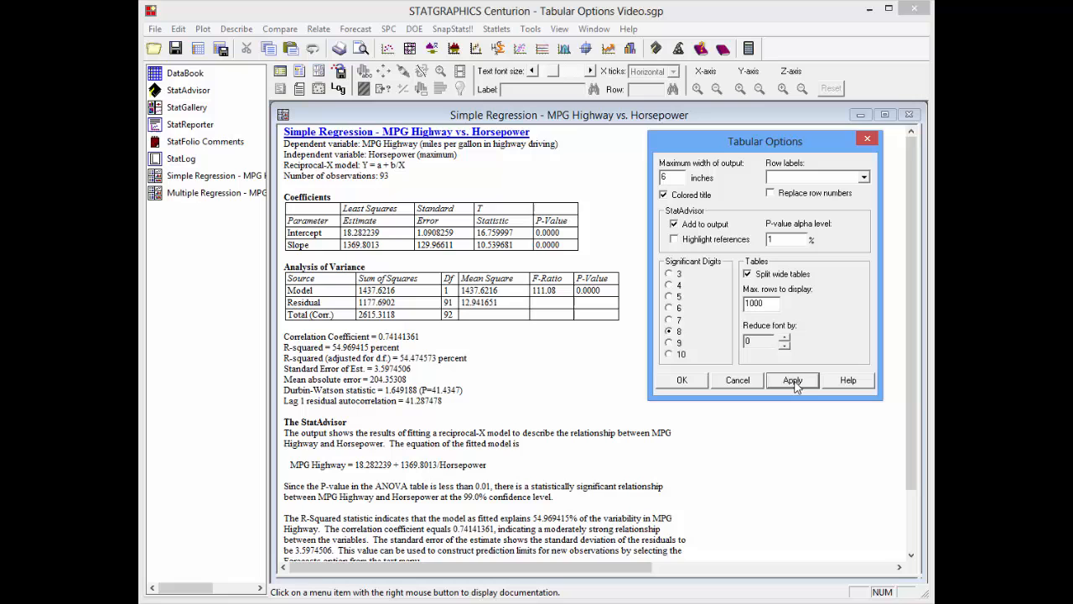
click(792, 379)
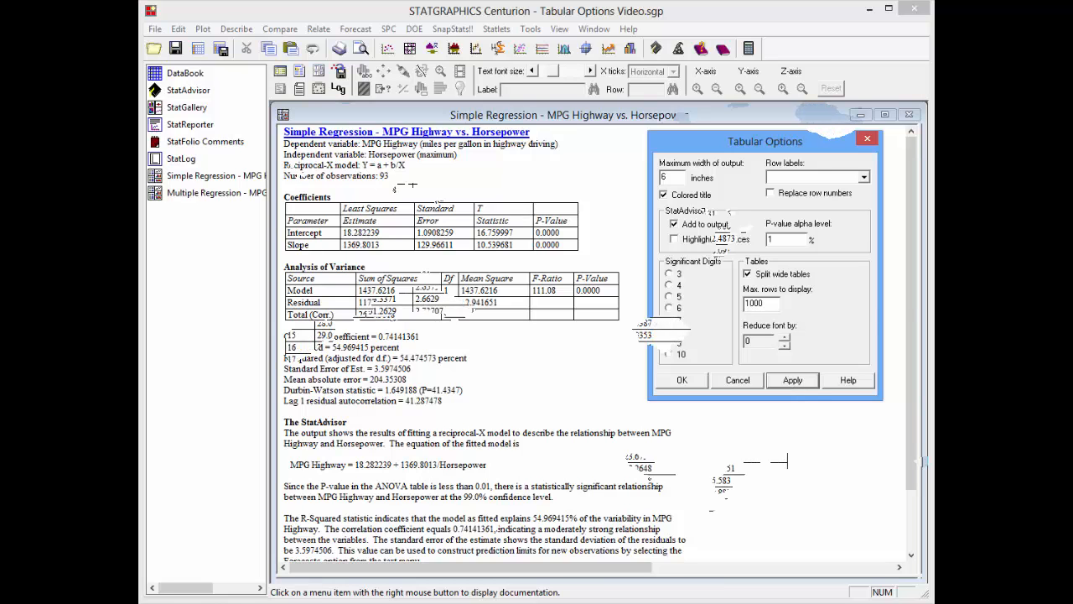
click(681, 379)
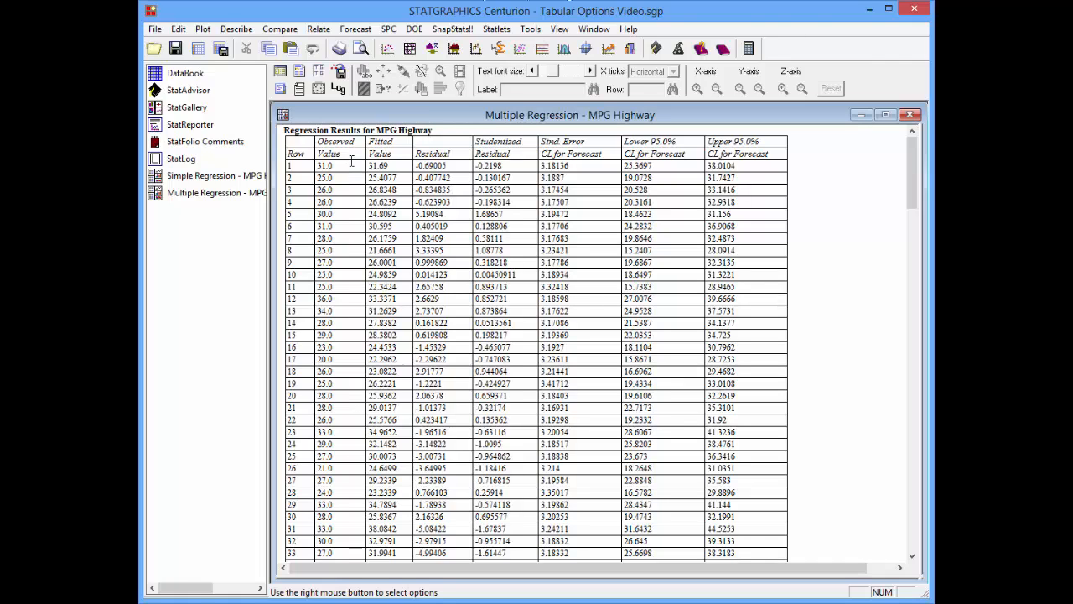
mouse_move(392, 161)
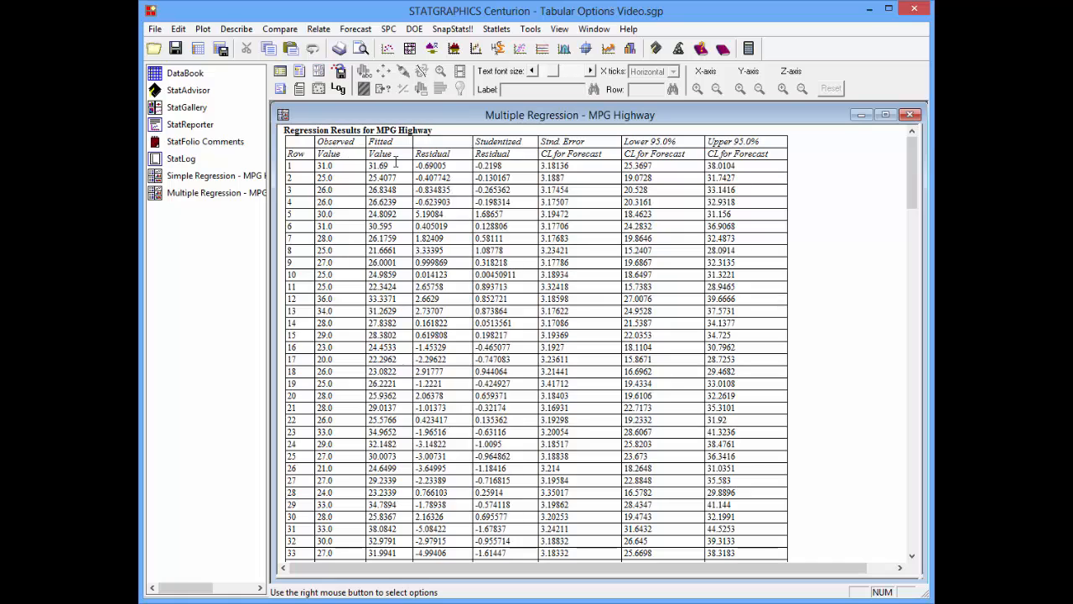
mouse_move(581, 184)
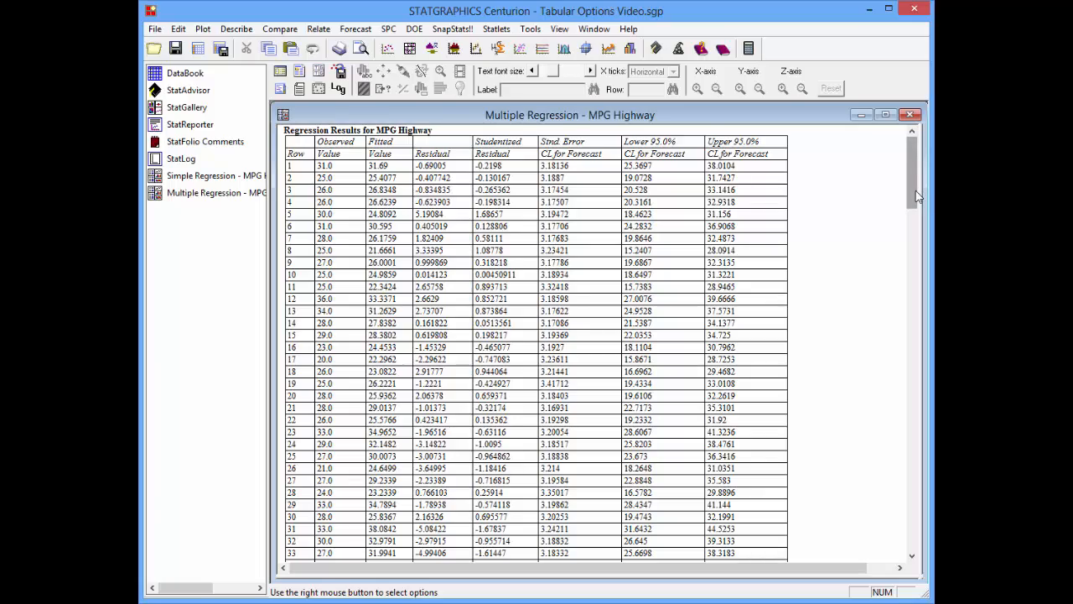
Step: Scroll the Multiple Regression results pane down to the MPG Highway results table
scroll(down, 3)
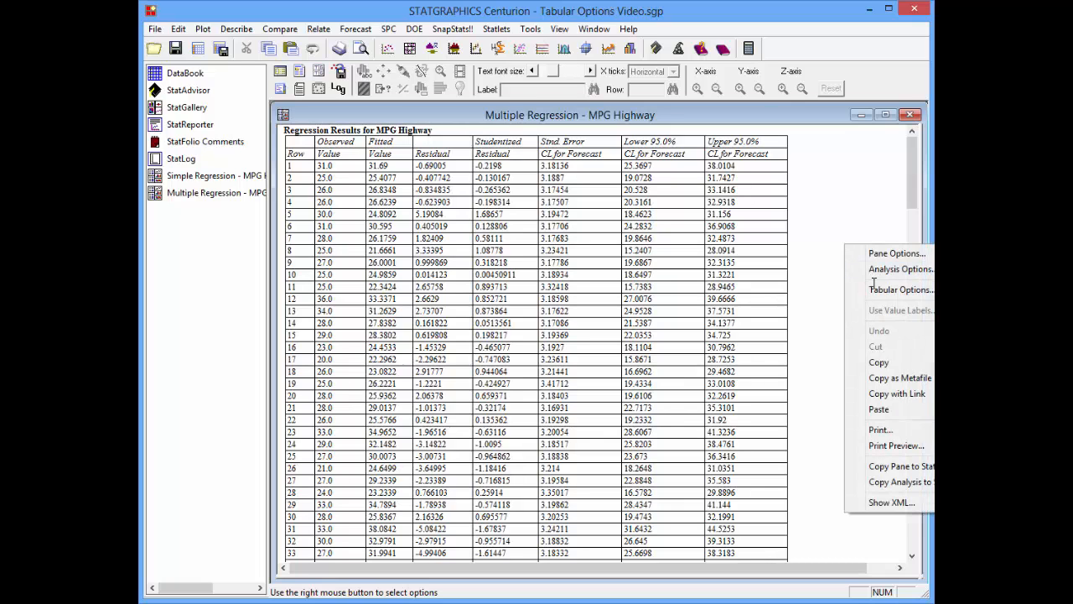
Step: Disable Split wide tables so the MPG Highway results keep the mean confidence limit columns alongside
click(901, 288)
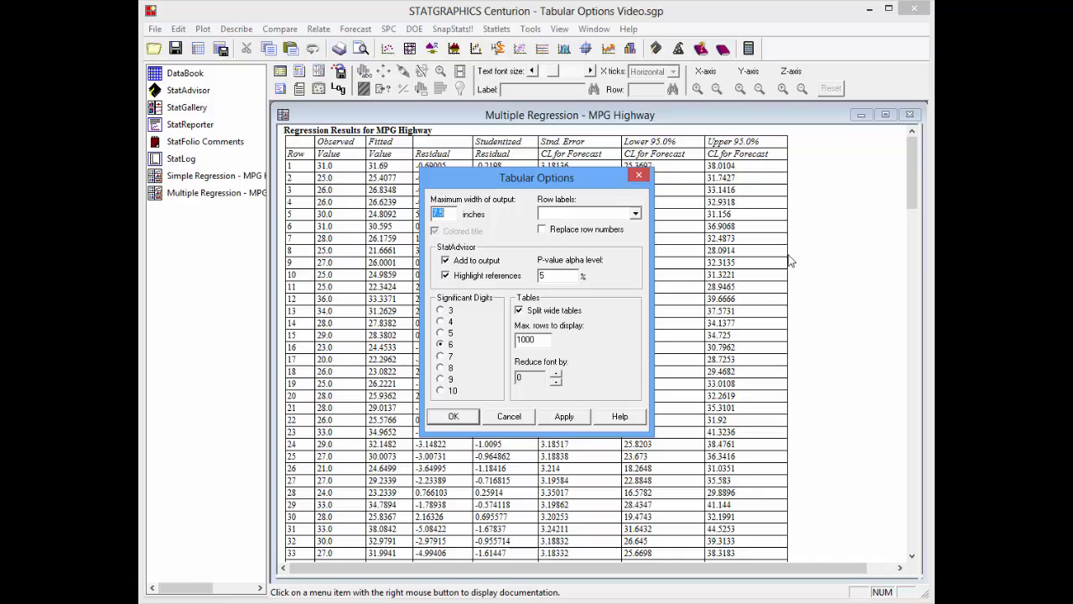
mouse_move(596, 192)
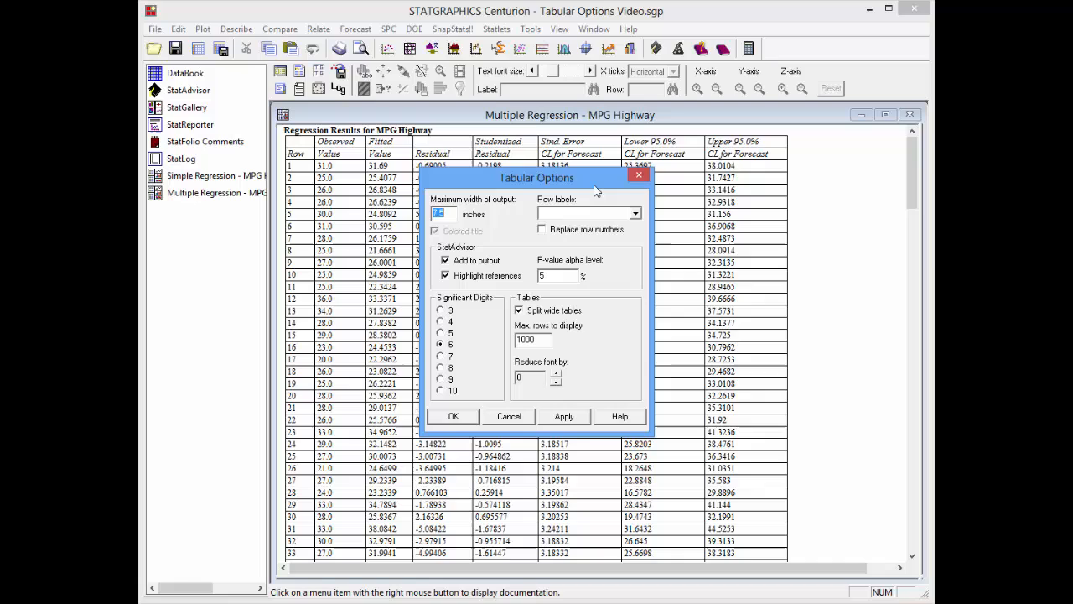
mouse_move(540, 309)
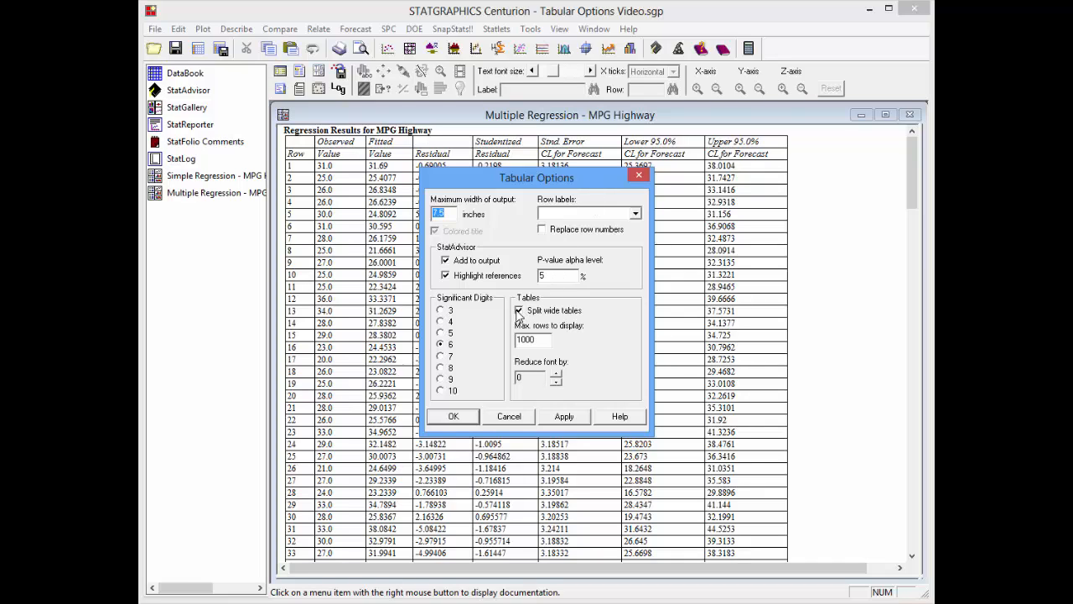
click(519, 310)
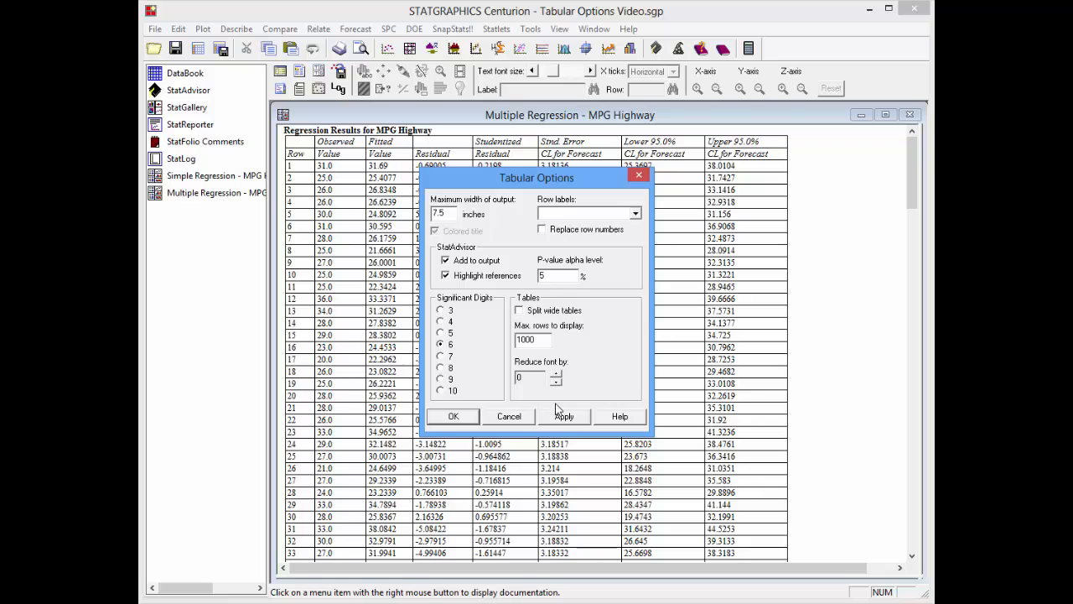
click(563, 416)
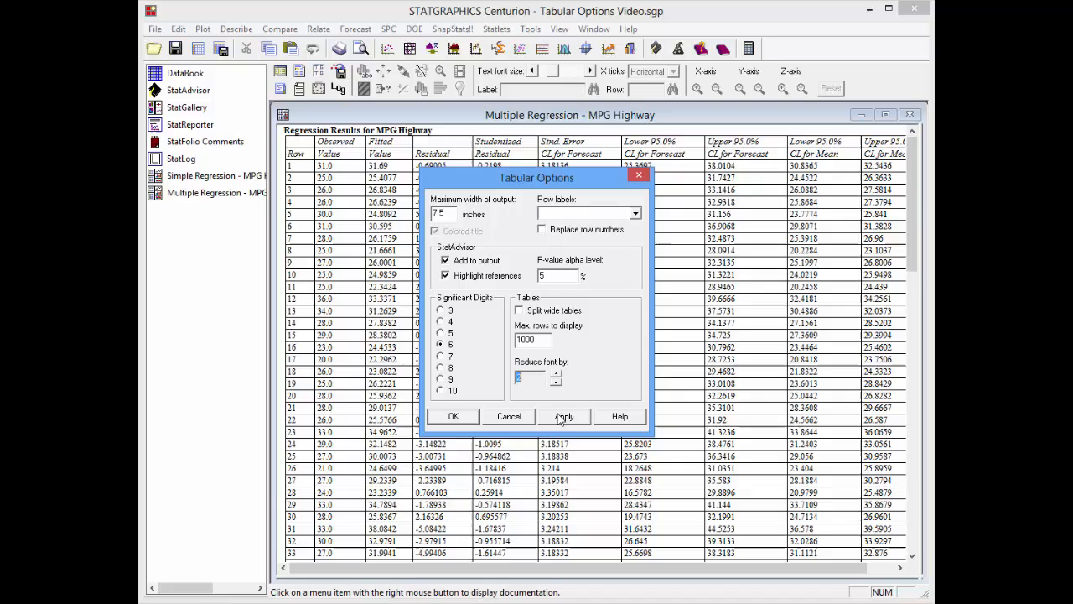
Step: Apply a font reduced by 2 to the MPG Highway results table
click(564, 416)
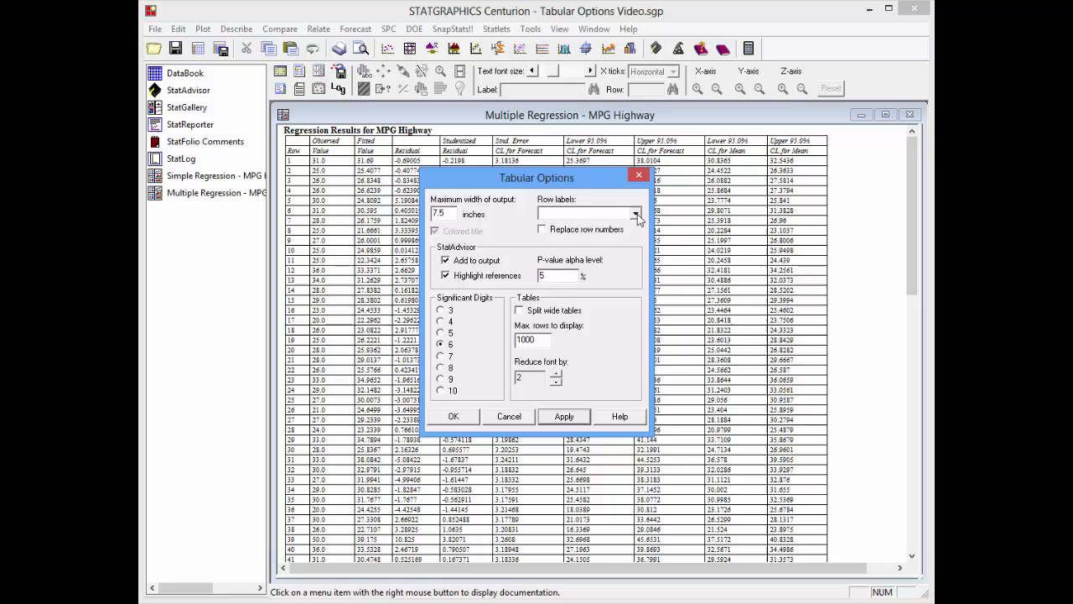
Step: Use the Model variable as row labels for the MPG Highway results table
click(637, 213)
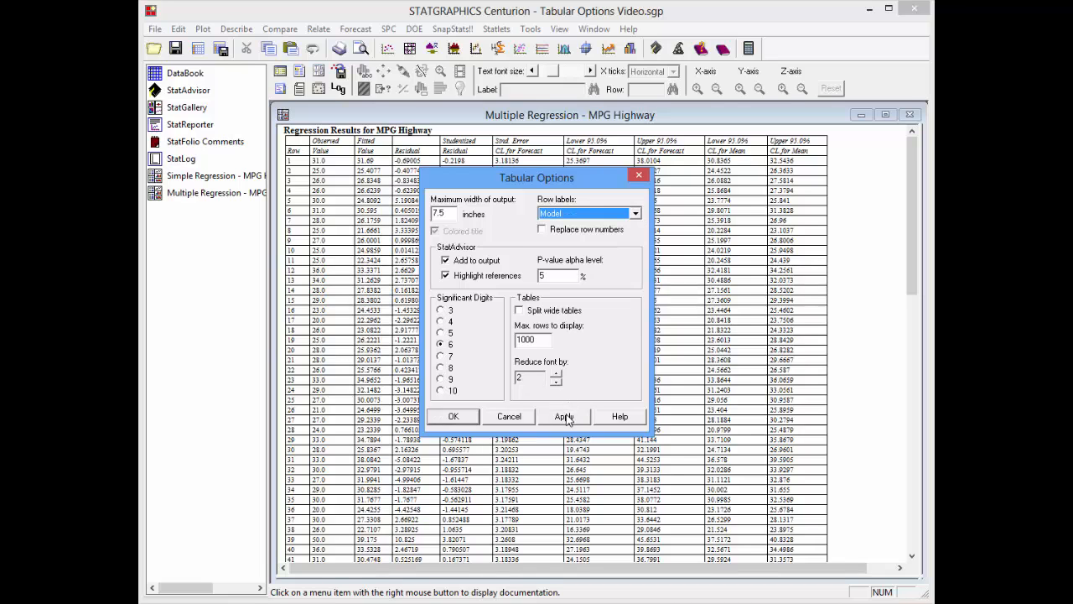
click(564, 416)
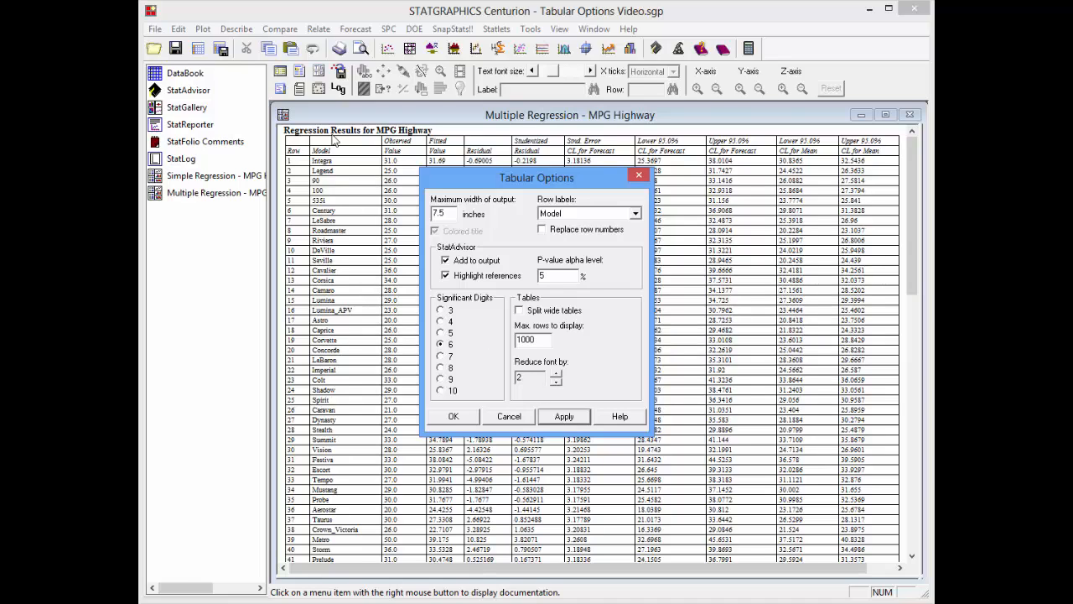
mouse_move(349, 165)
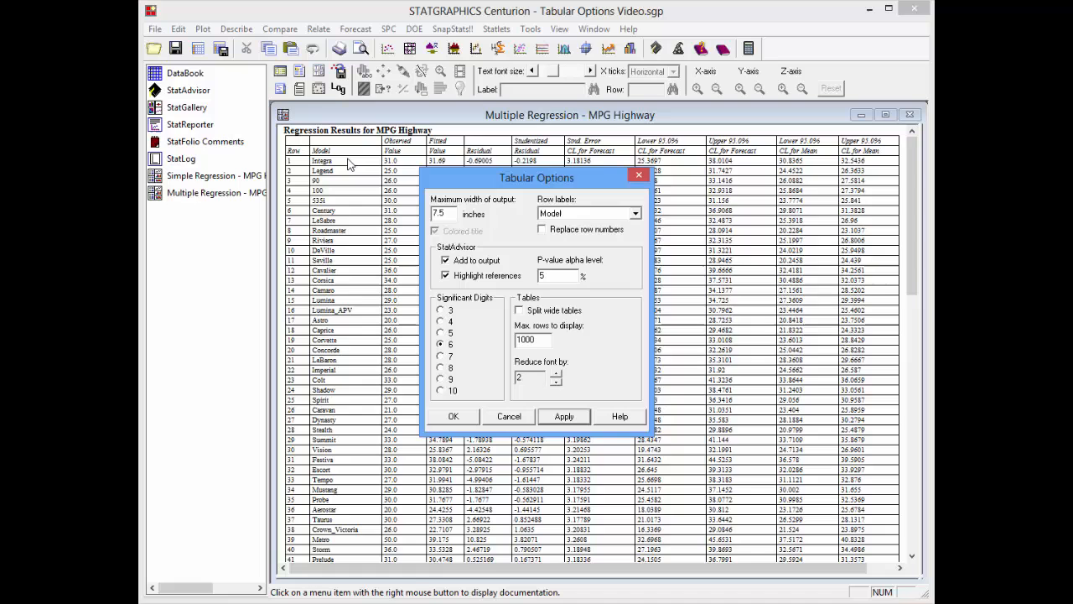